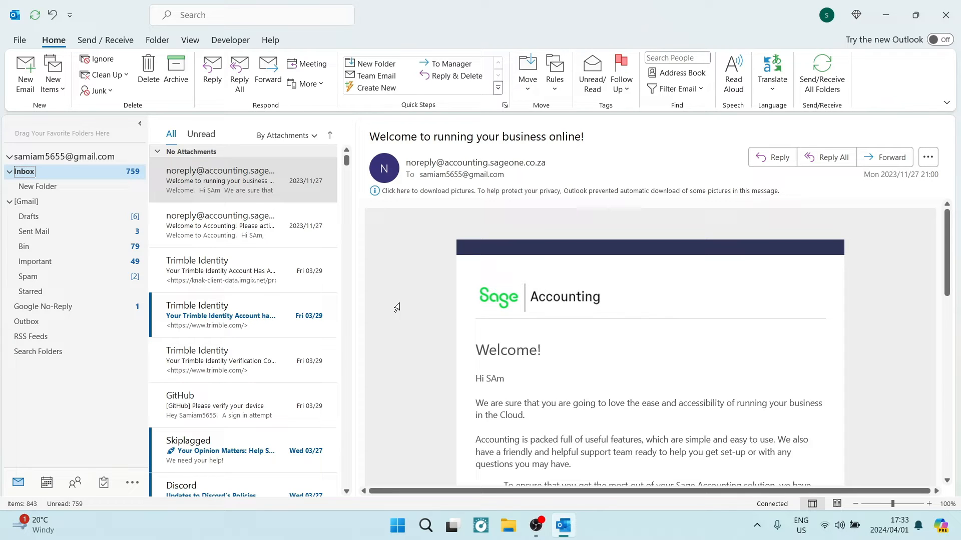
mouse_move(230, 180)
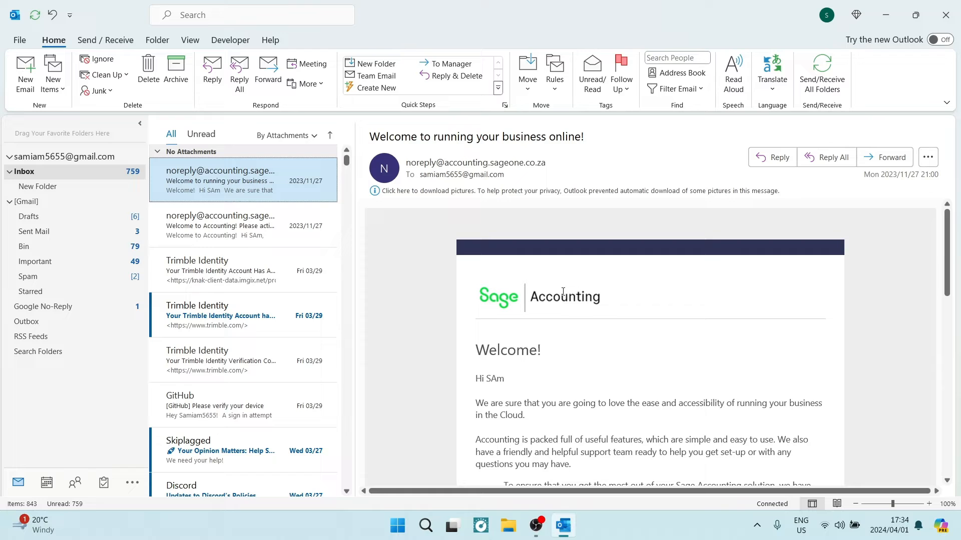
Step: Open the Sage Accounting welcome email in its own message window
drag(473, 136, 583, 136)
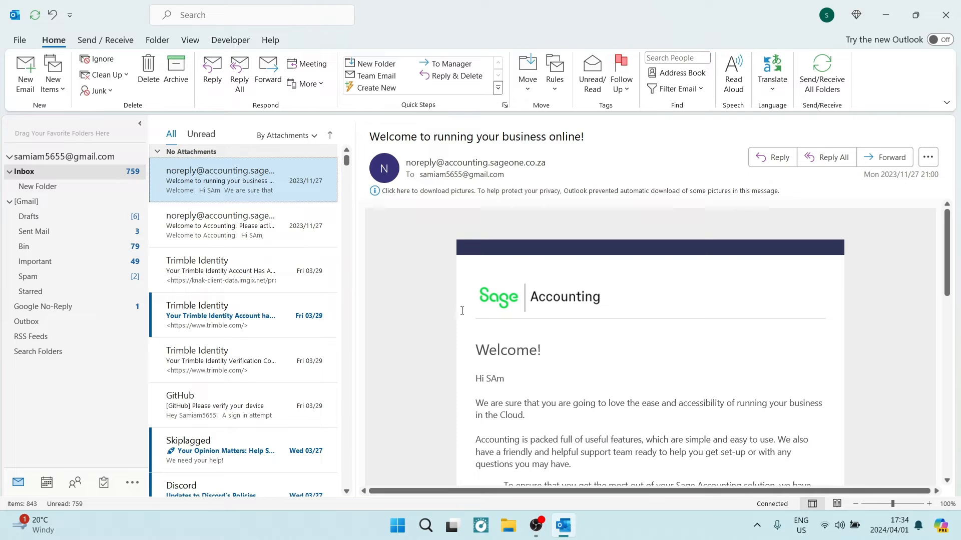
double_click(220, 181)
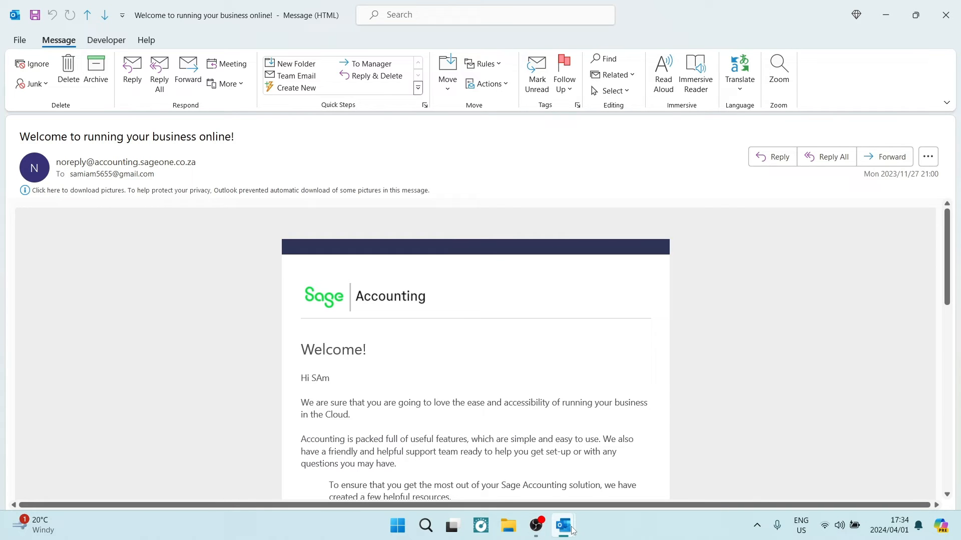
mouse_move(563, 525)
text(Type your)
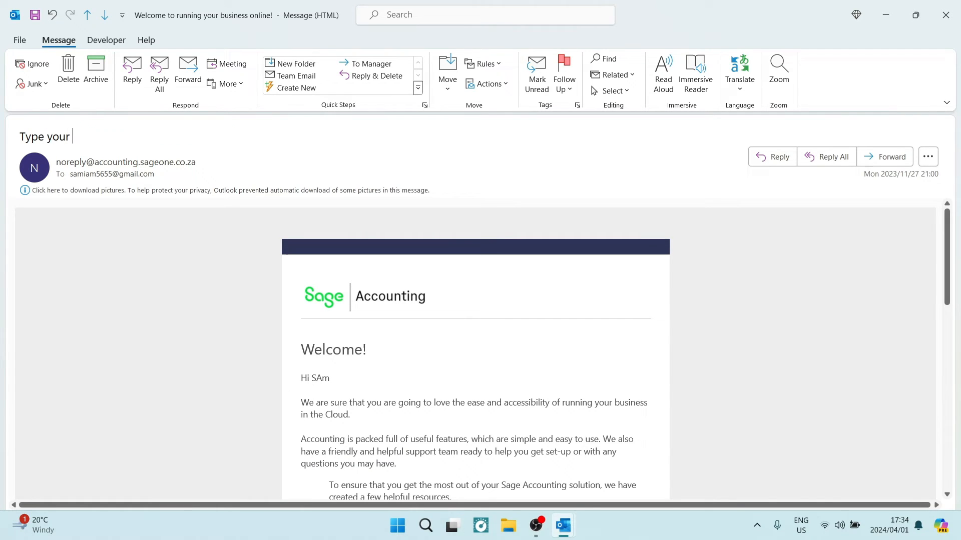
Step: Complete the subject so it reads 'Type your new subject line!!!'
text(new s)
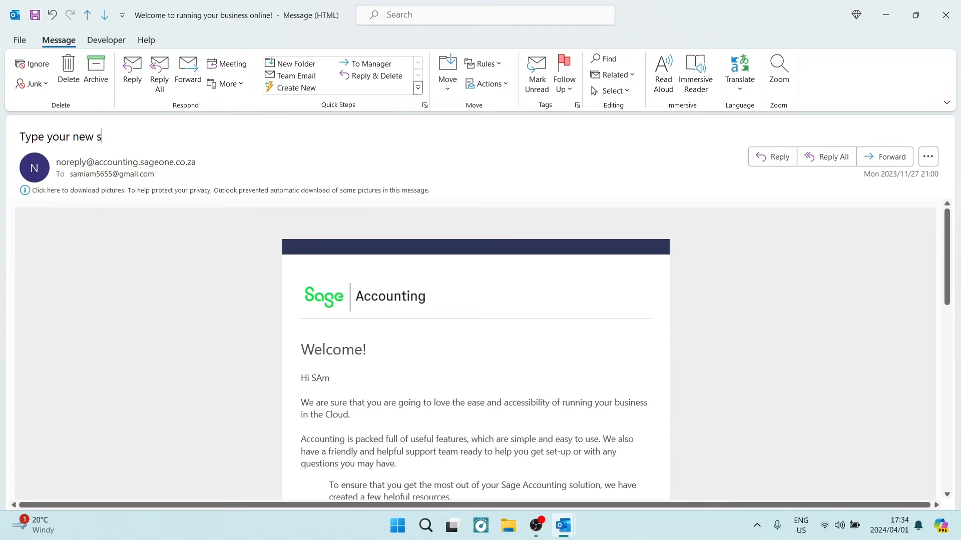
text(ubject)
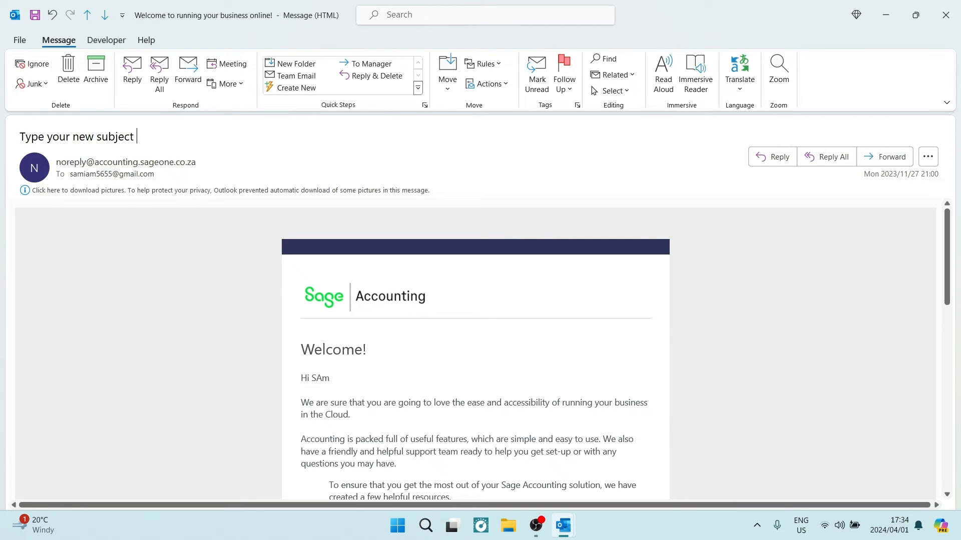
text(line!!!)
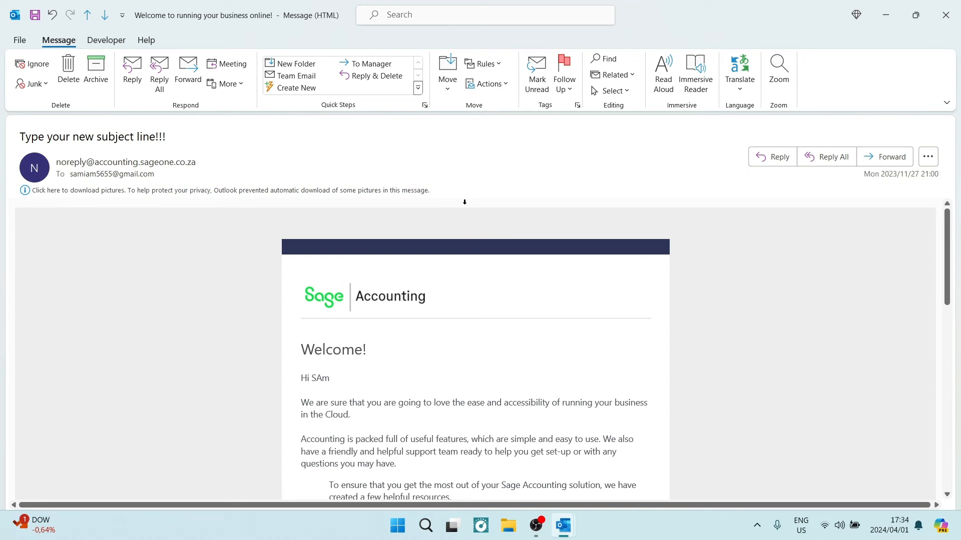
click(166, 136)
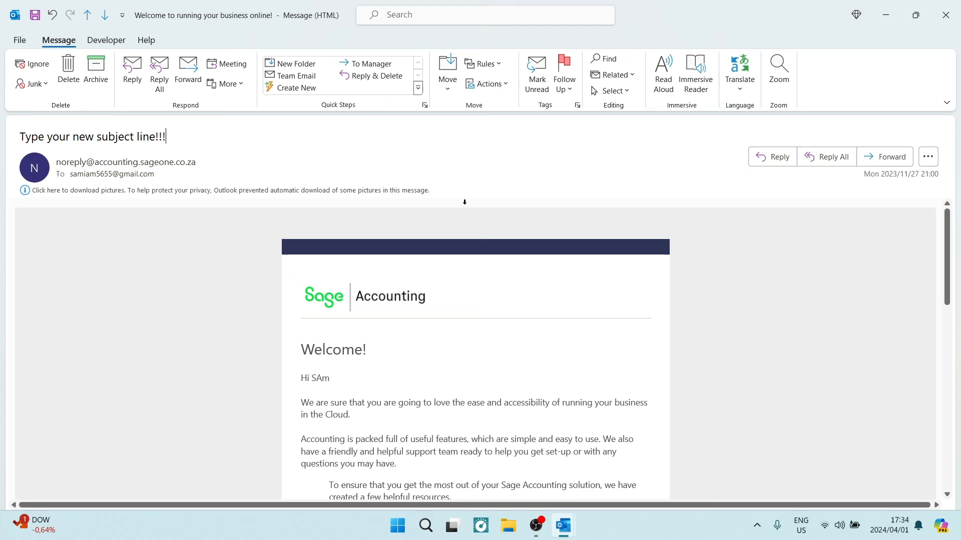
mouse_move(510, 292)
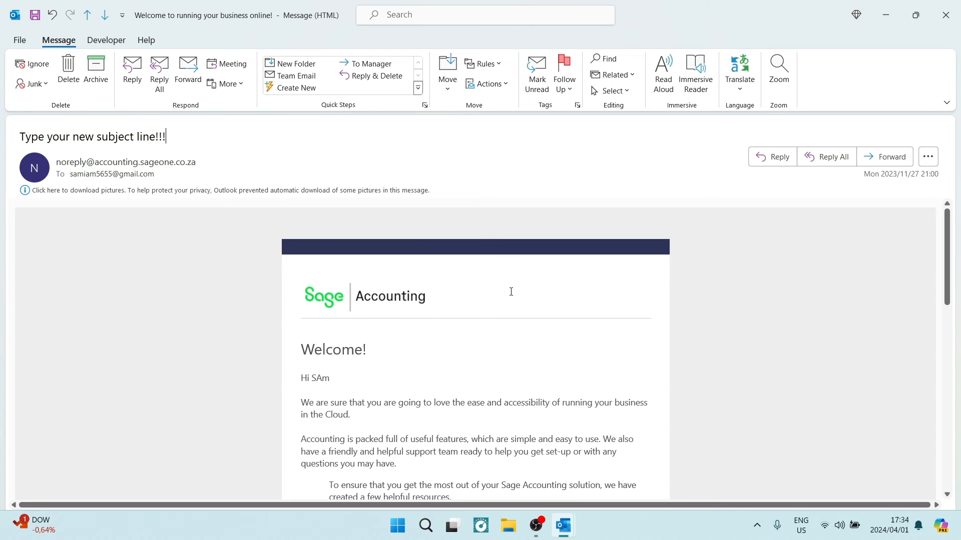
mouse_move(512, 295)
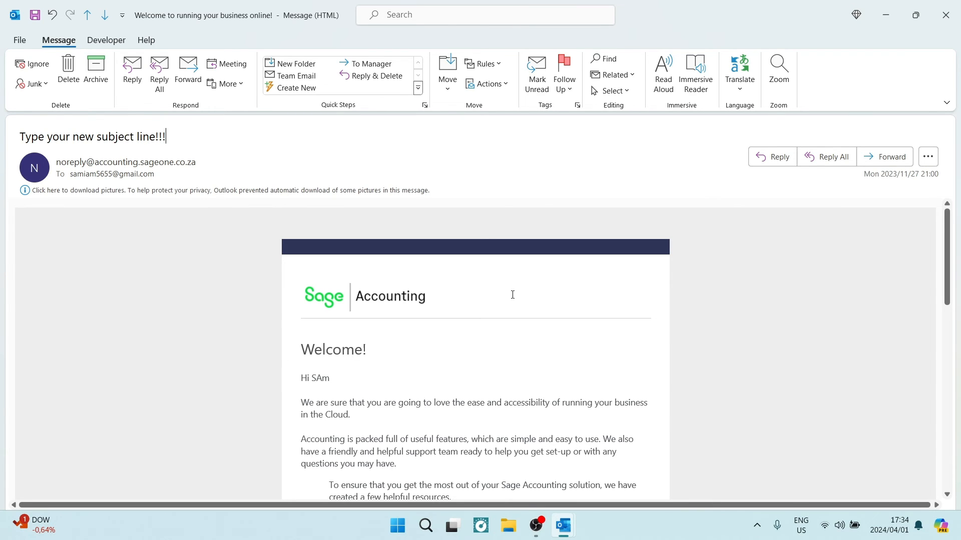